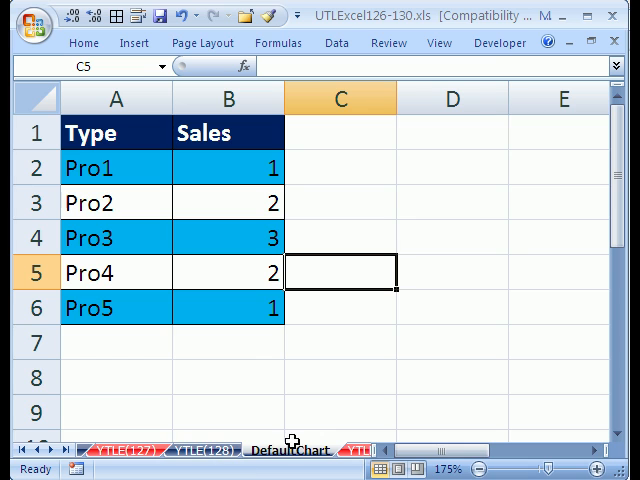
pyautogui.moveTo(261, 348)
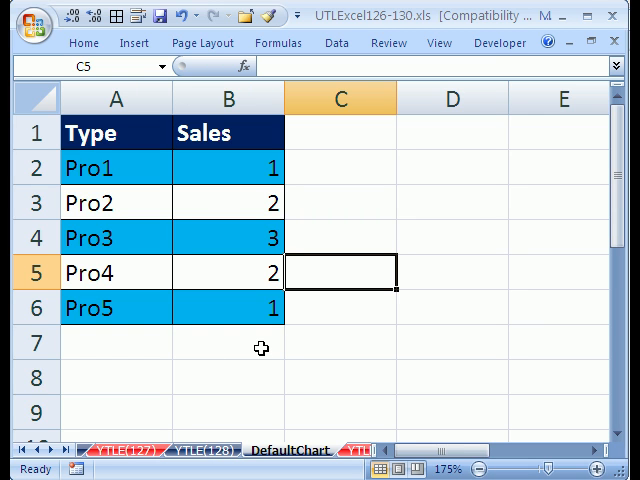
pyautogui.moveTo(340, 30)
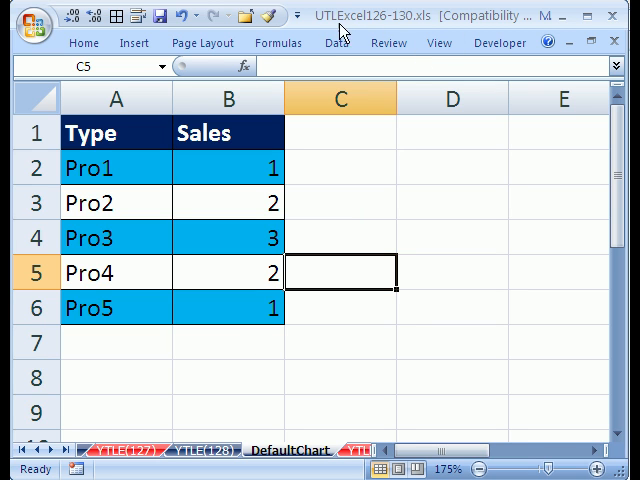
pyautogui.moveTo(412, 35)
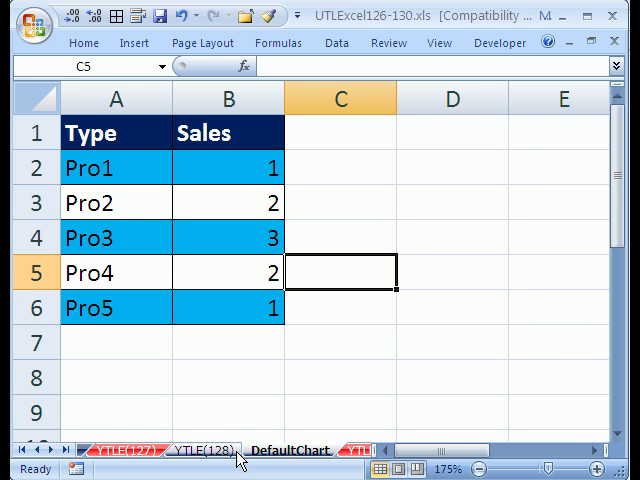
# Switch to the YTLE(128) sheet with notes on default charts and chart templates.
pyautogui.click(198, 447)
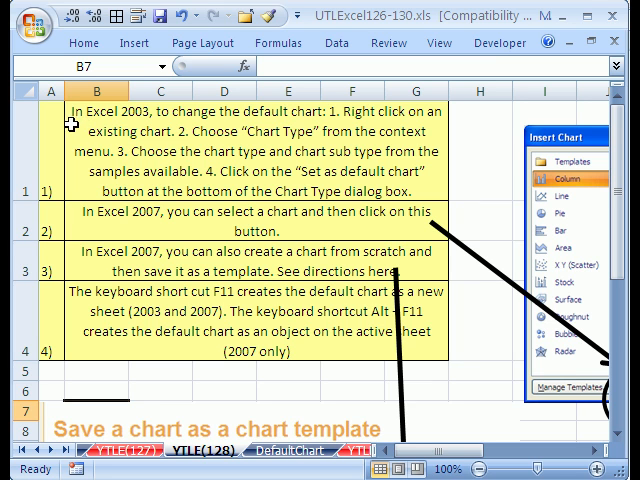
pyautogui.moveTo(345, 138)
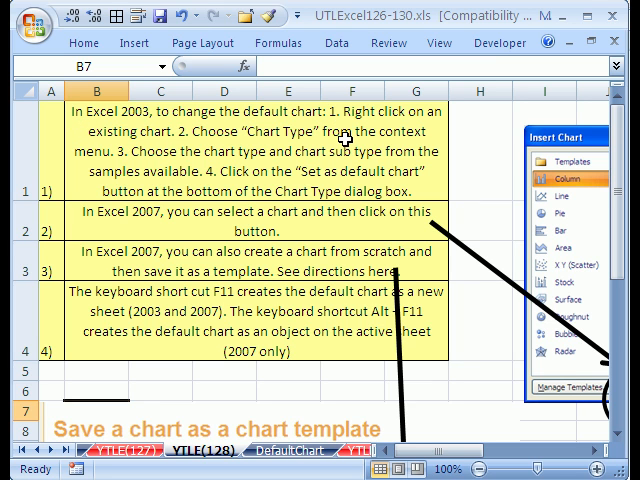
pyautogui.moveTo(345, 178)
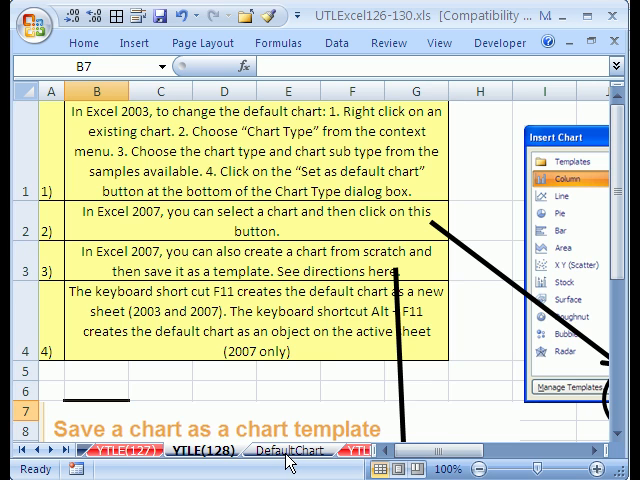
# Return to the DefaultChart sheet and select cell B4 in the sales data.
pyautogui.click(291, 451)
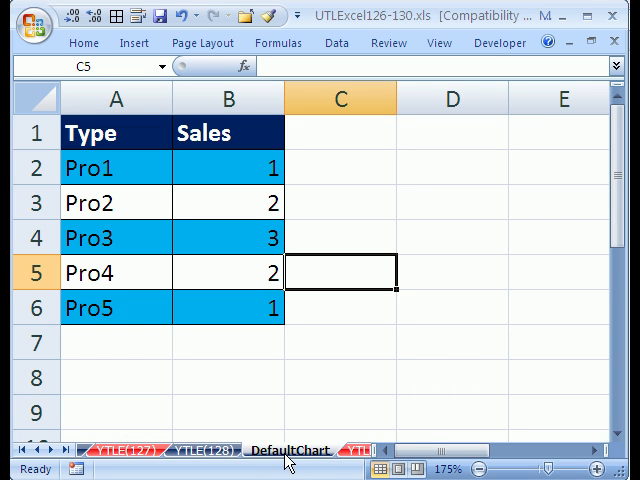
pyautogui.moveTo(272, 425)
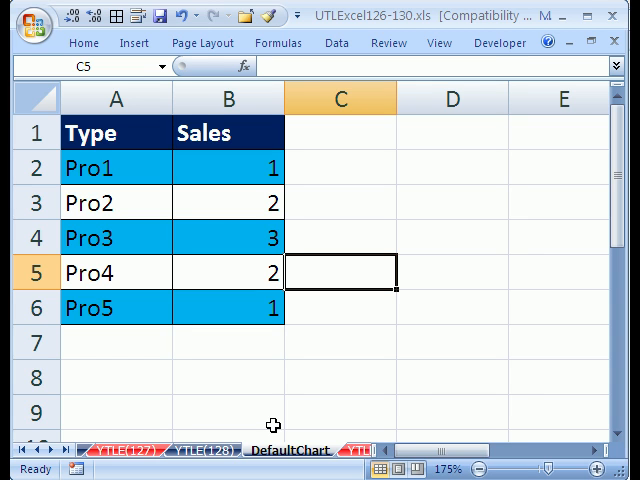
pyautogui.click(224, 237)
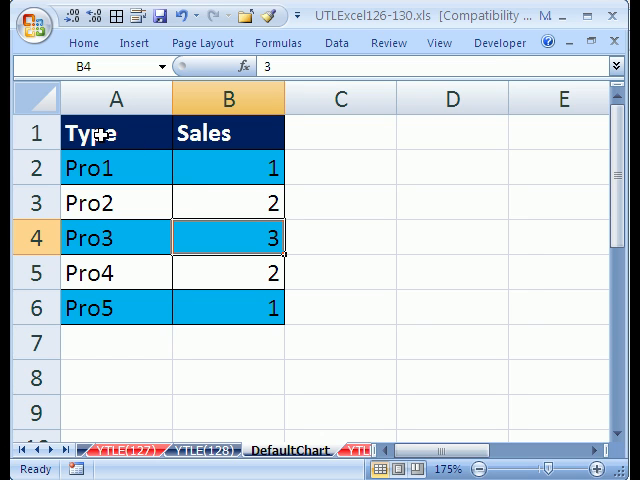
pyautogui.moveTo(117, 138)
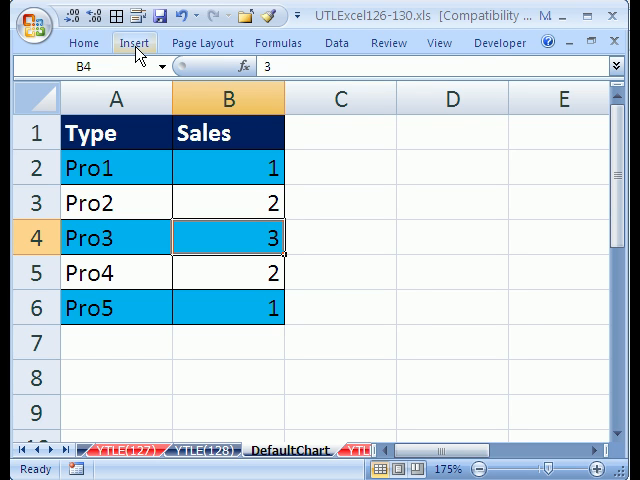
# Maximize the Excel window and show the Insert tab's Charts group.
pyautogui.click(131, 45)
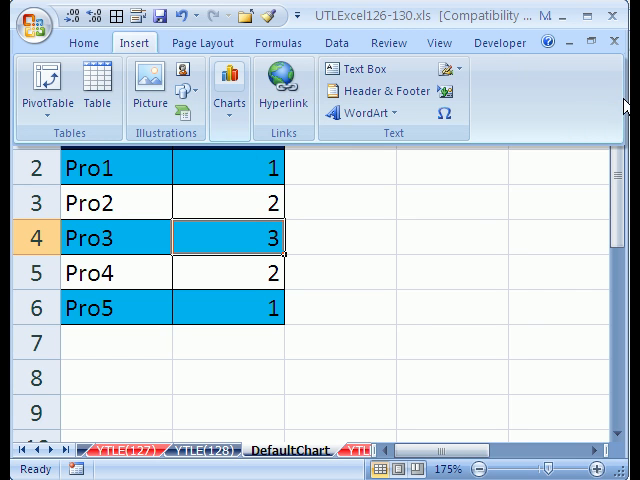
pyautogui.click(219, 44)
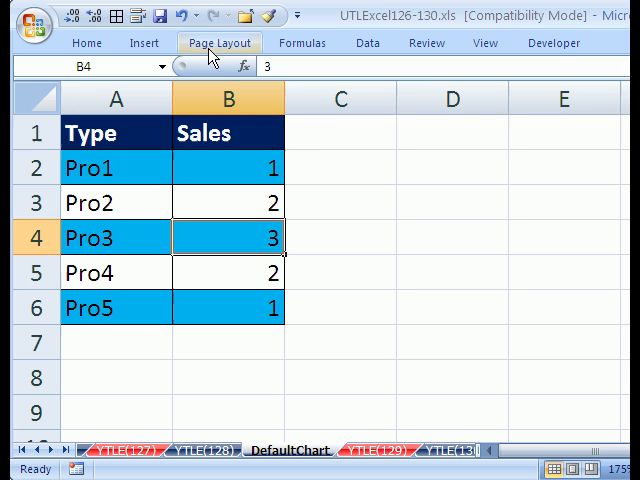
pyautogui.click(158, 46)
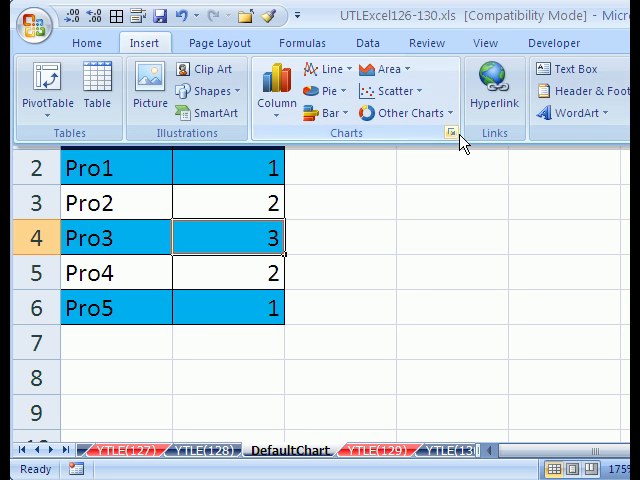
# Open the Insert Chart gallery and browse to the X Y (Scatter) chart types.
pyautogui.click(450, 133)
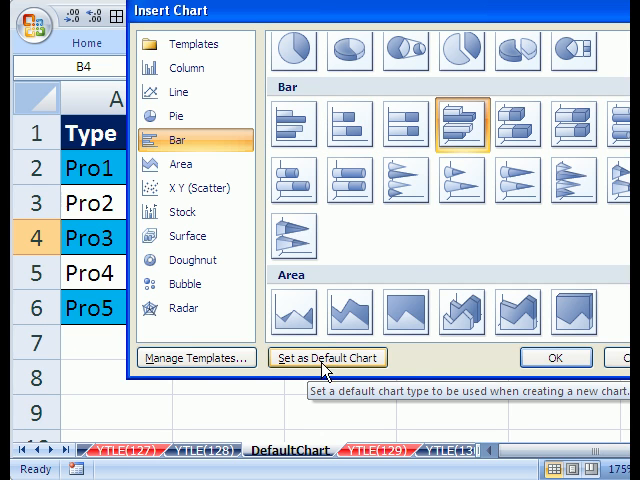
pyautogui.moveTo(418, 237)
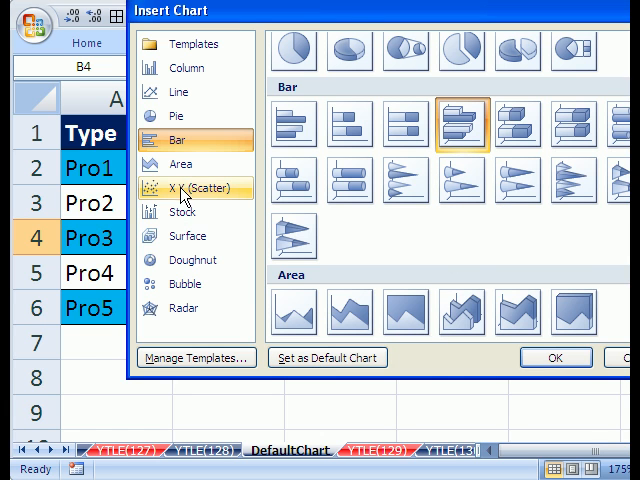
pyautogui.click(200, 188)
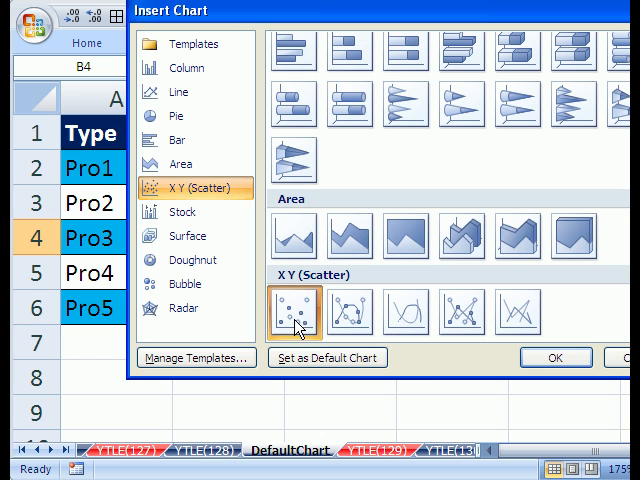
pyautogui.moveTo(315, 320)
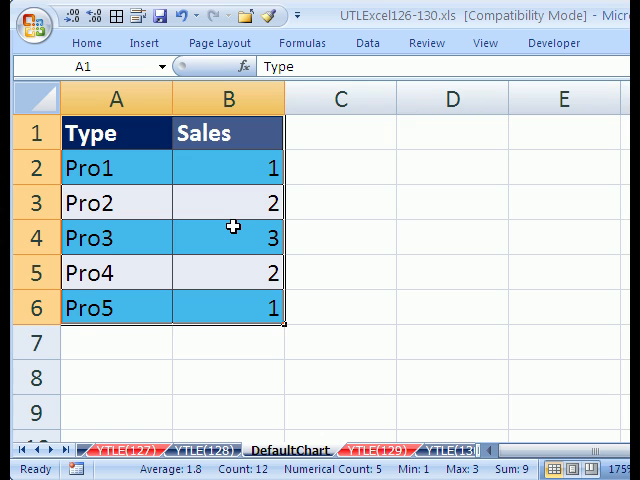
pyautogui.moveTo(228, 308)
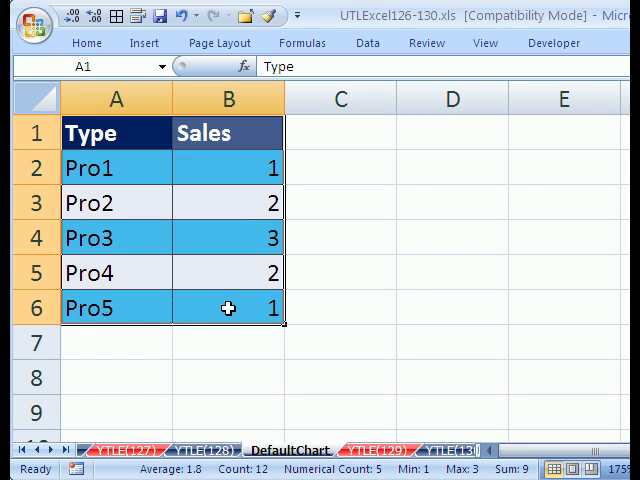
pyautogui.moveTo(175, 278)
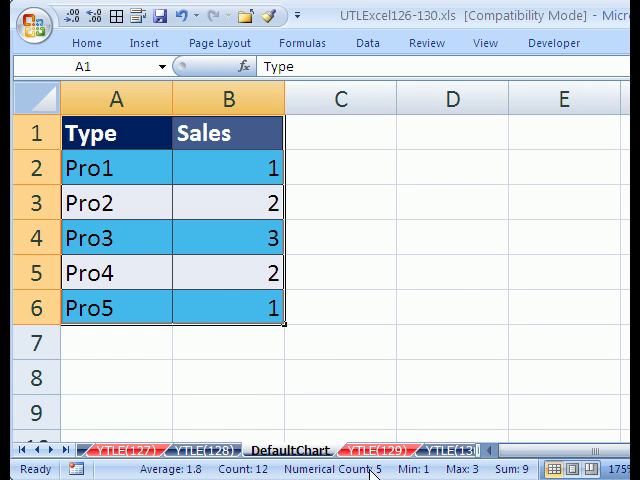
# Create a default column chart of A1:B6 on new chart sheet Chart3.
pyautogui.click(289, 444)
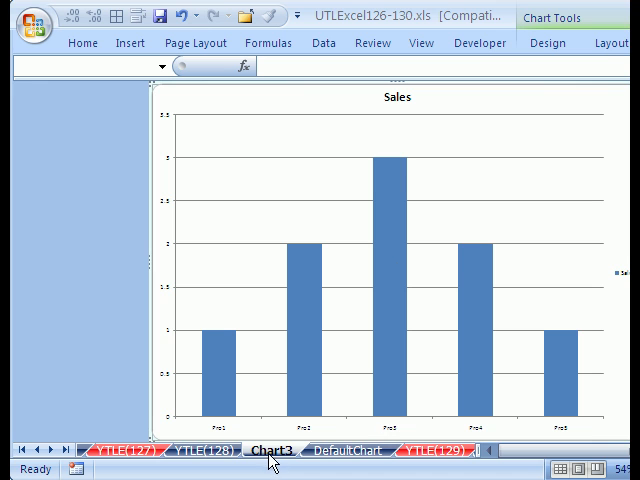
pyautogui.moveTo(283, 461)
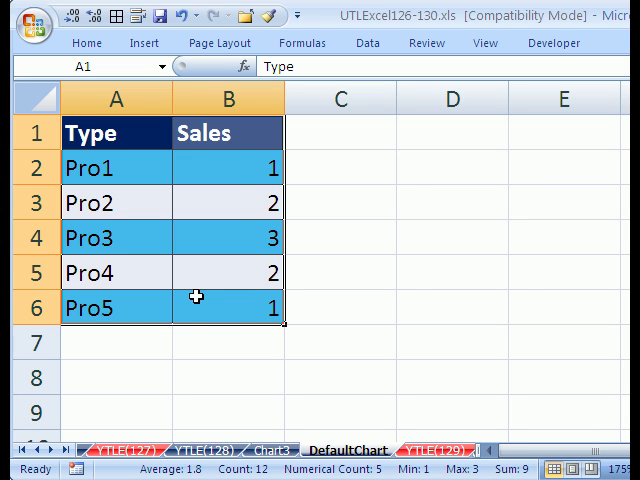
pyautogui.moveTo(226, 194)
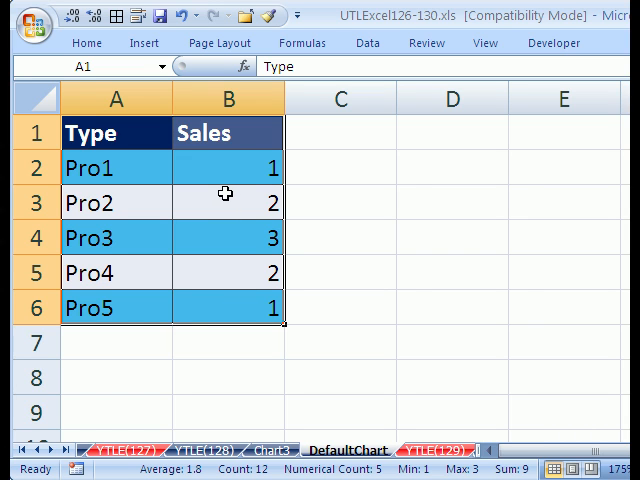
pyautogui.moveTo(451, 276)
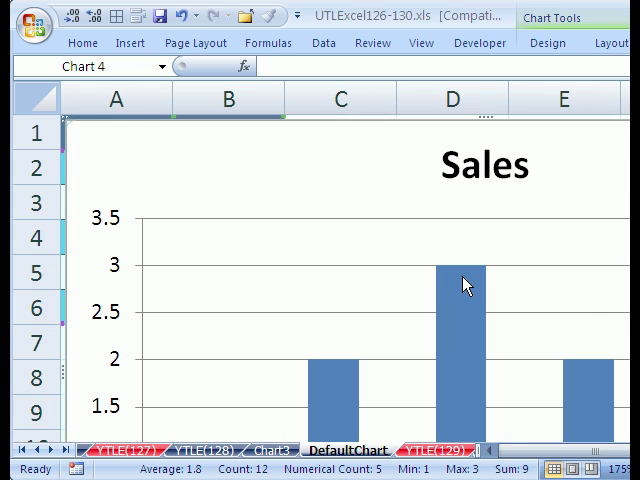
pyautogui.moveTo(68, 123)
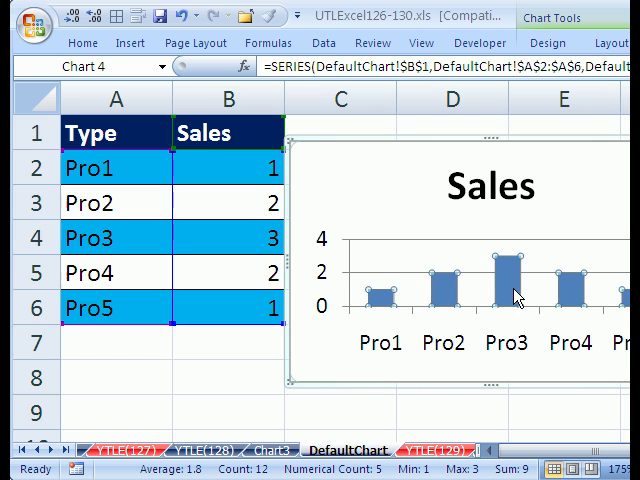
pyautogui.moveTo(527, 287)
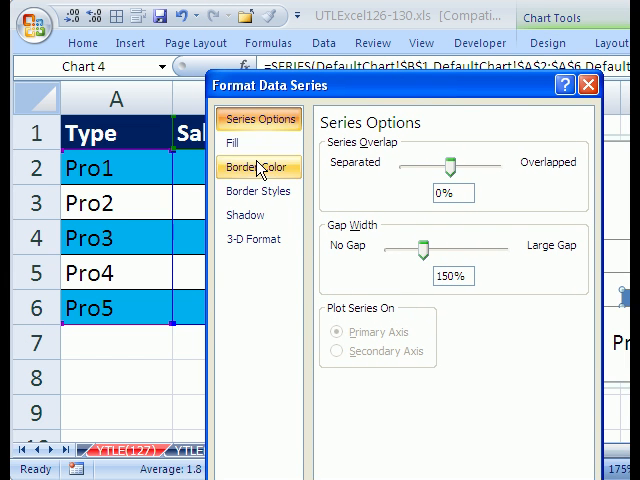
# Enable 'Vary colors by point' in the data series Fill settings.
pyautogui.click(232, 143)
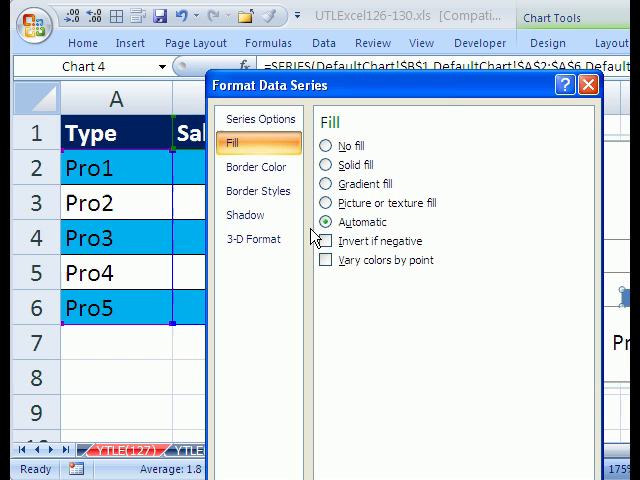
pyautogui.click(326, 260)
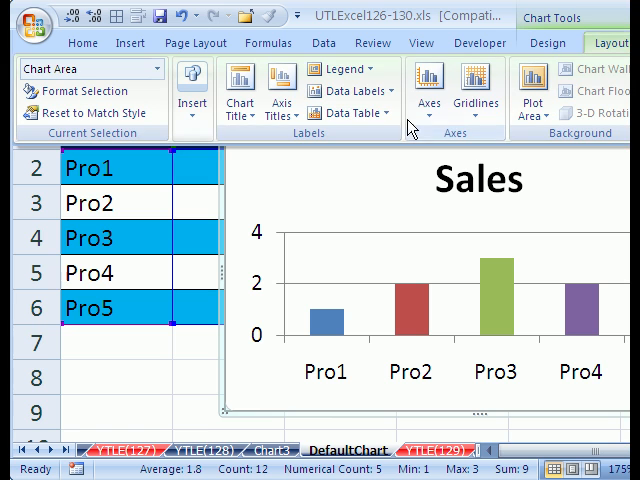
pyautogui.moveTo(349, 91)
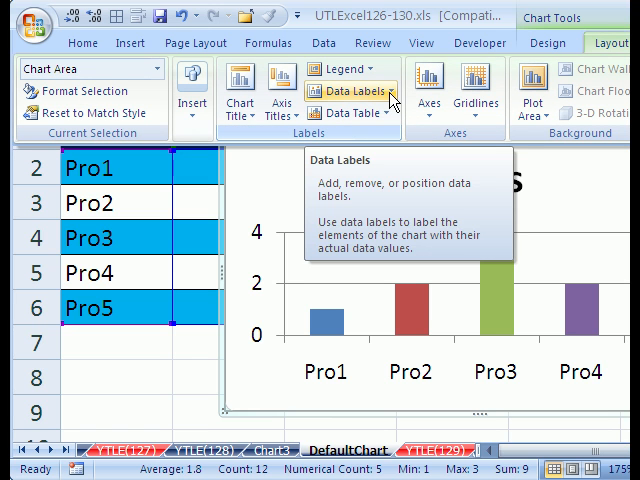
# Bring up the Data Labels placement options to centre value labels on columns.
pyautogui.click(348, 91)
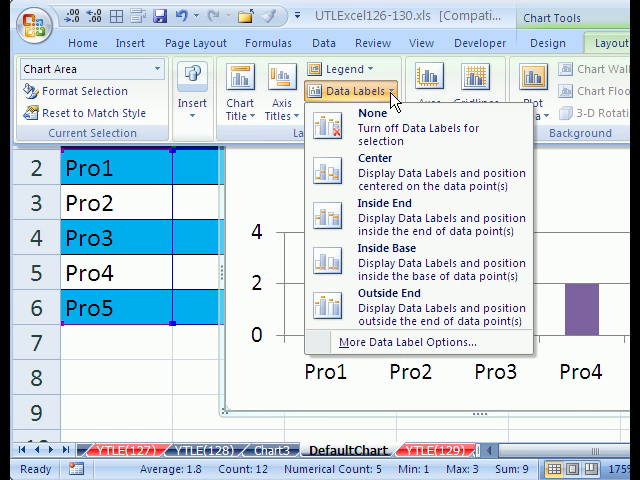
pyautogui.moveTo(335, 215)
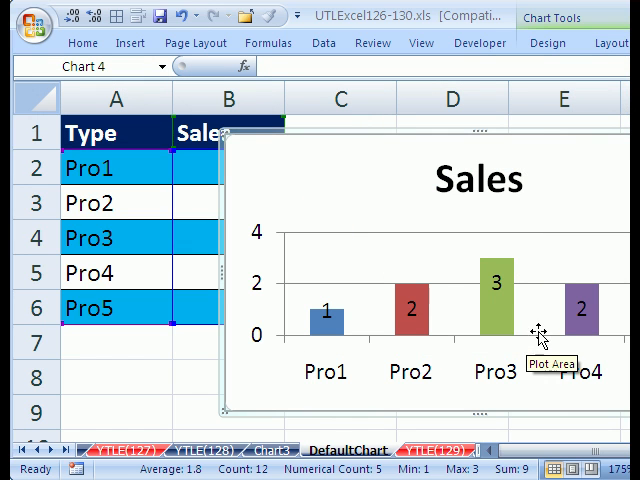
pyautogui.moveTo(510, 278)
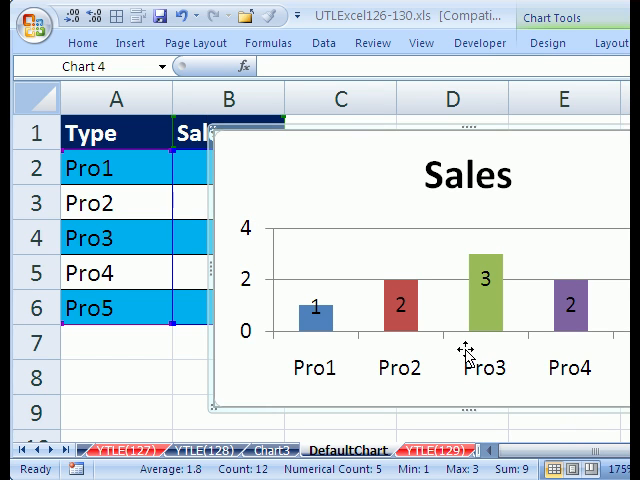
pyautogui.moveTo(469, 351)
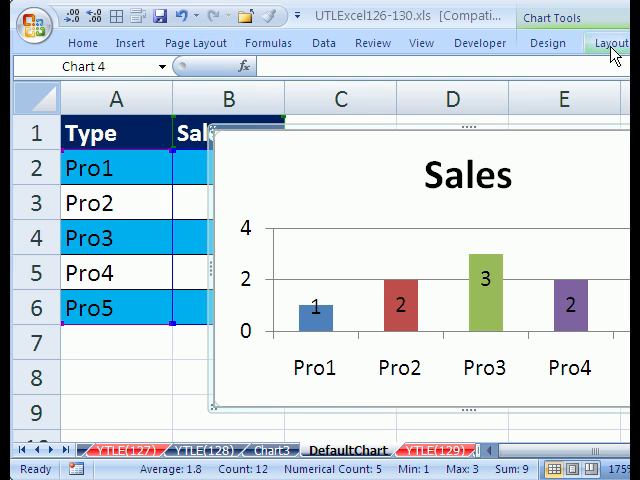
# Open the Save Chart Template dialog from the Chart Tools Design tab.
pyautogui.click(551, 42)
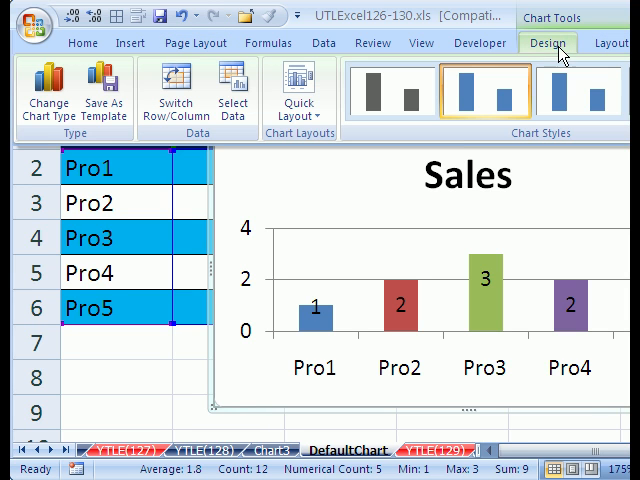
pyautogui.moveTo(102, 95)
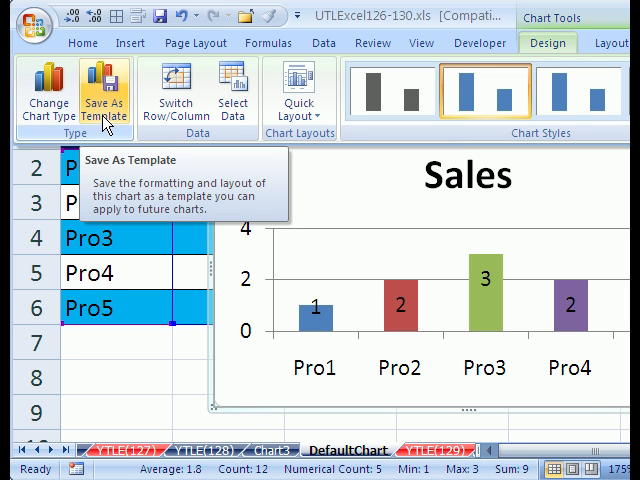
pyautogui.moveTo(106, 120)
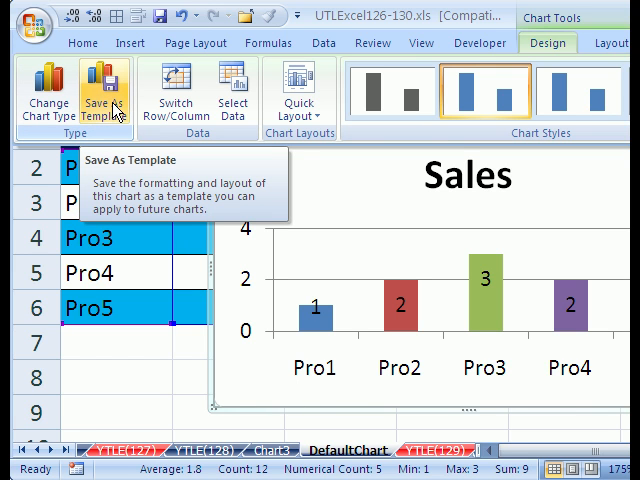
pyautogui.click(101, 90)
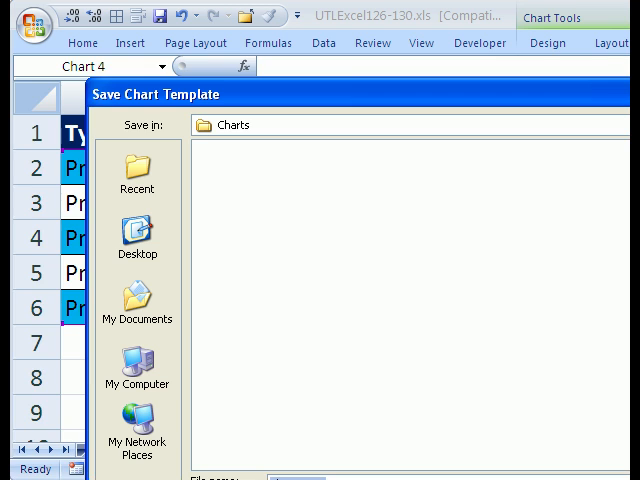
# Save the chart as template ColumnWColorAndLabel.crtx in the Templates\Charts folder.
pyautogui.click(597, 116)
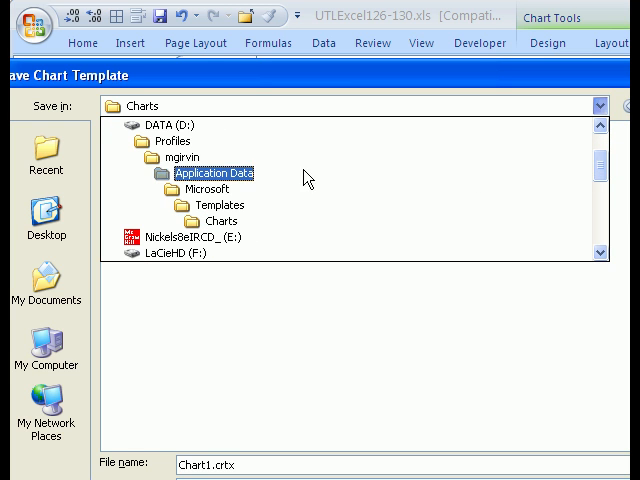
pyautogui.click(219, 221)
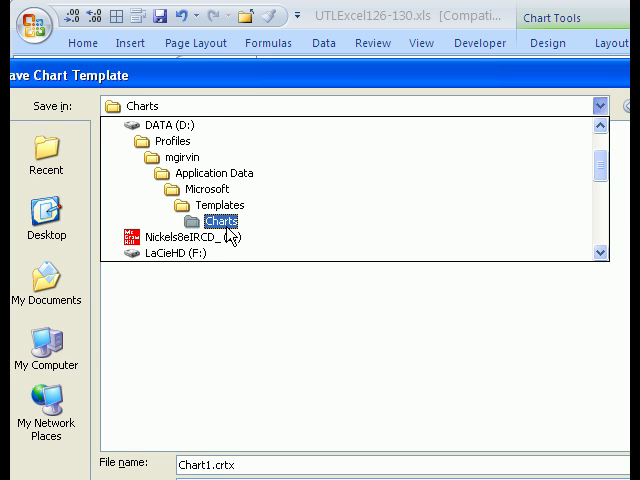
pyautogui.doubleClick(221, 220)
pyautogui.write('olumn')
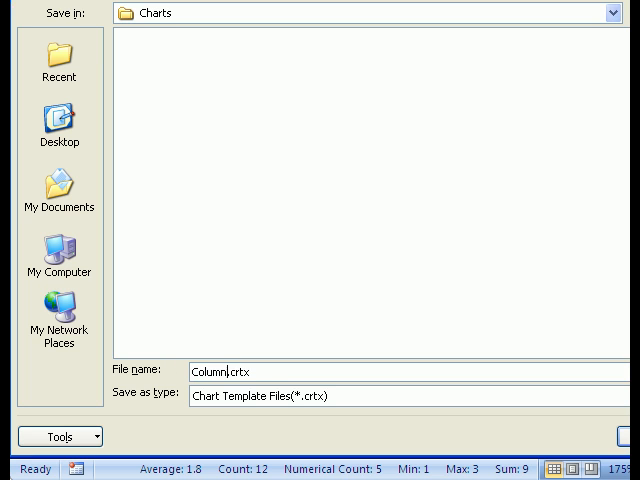
pyautogui.write('WCo')
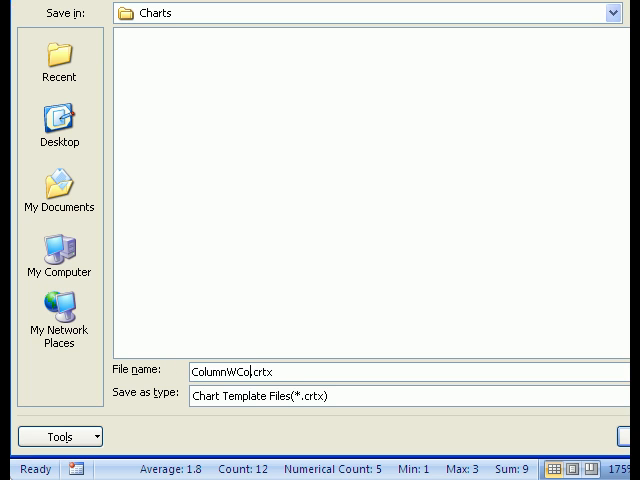
pyautogui.write('lorAnd')
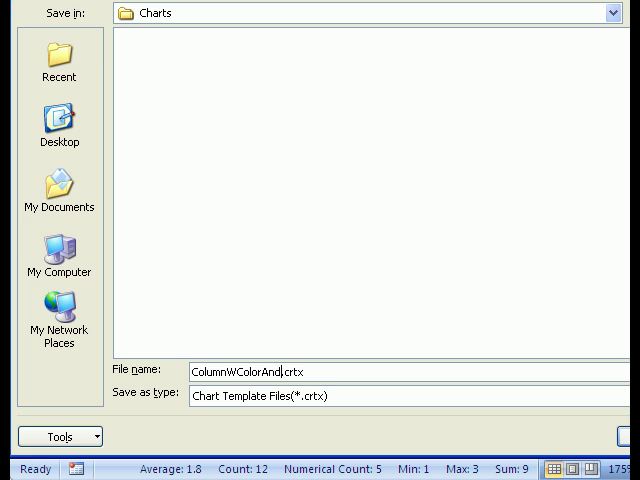
pyautogui.write('Label')
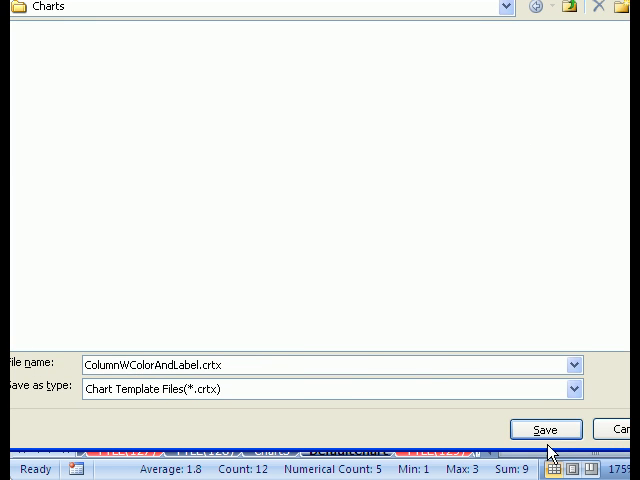
pyautogui.click(548, 427)
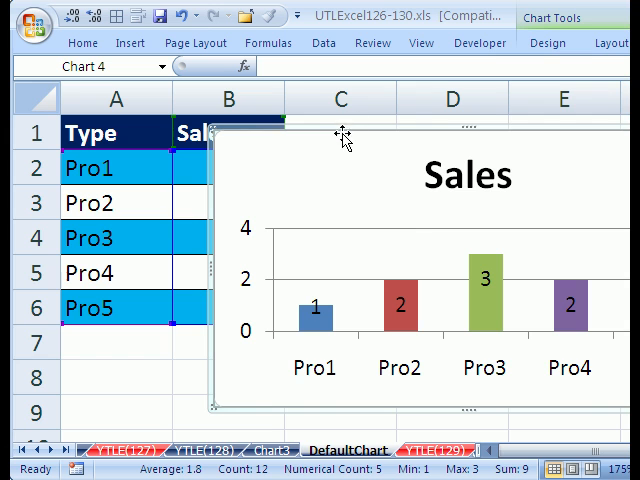
pyautogui.moveTo(348, 160)
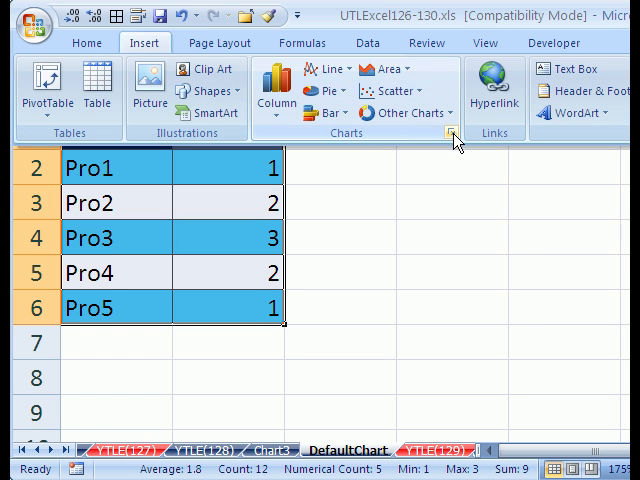
pyautogui.moveTo(446, 135)
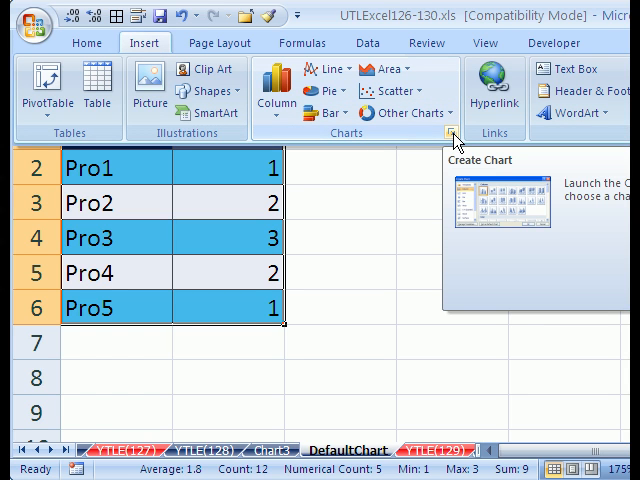
# Delete the embedded Sales chart, leaving only the Type and Sales table.
pyautogui.click(450, 133)
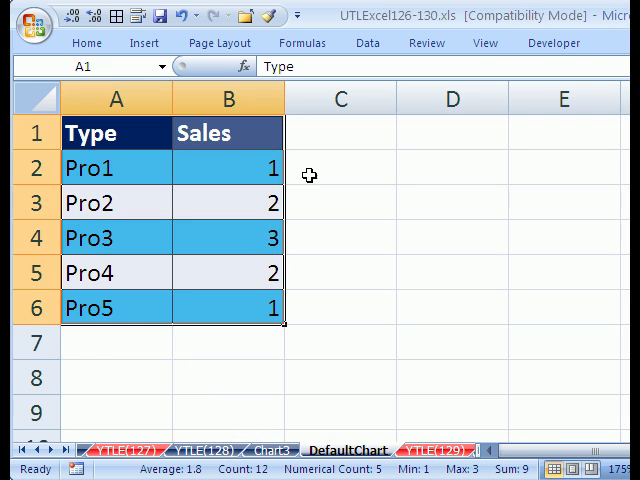
# Insert Chart 6 on DefaultChart from the saved multicoloured, labelled column chart template.
pyautogui.click(160, 44)
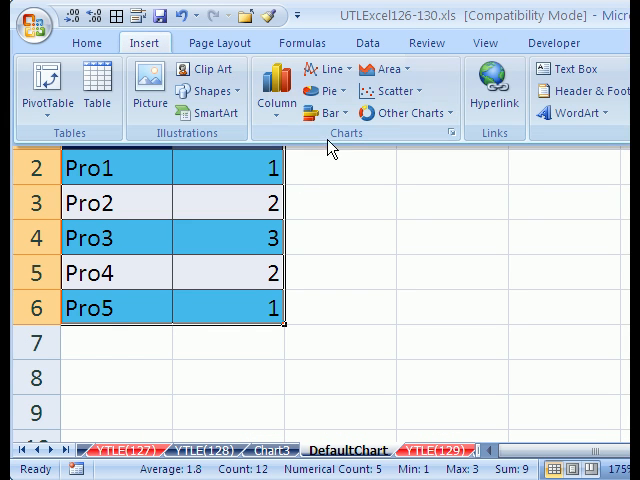
pyautogui.moveTo(450, 133)
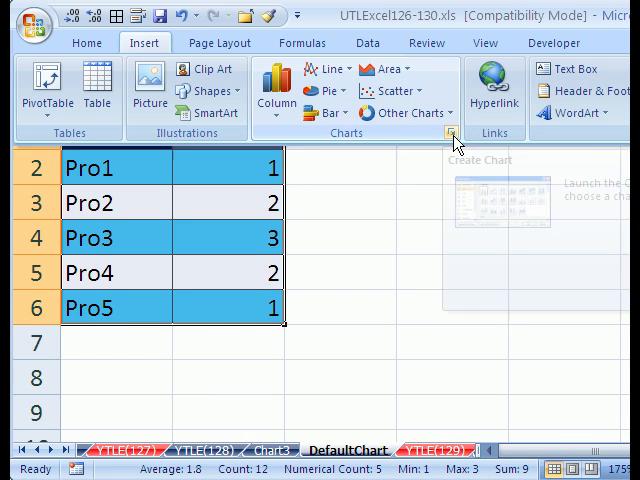
pyautogui.click(449, 133)
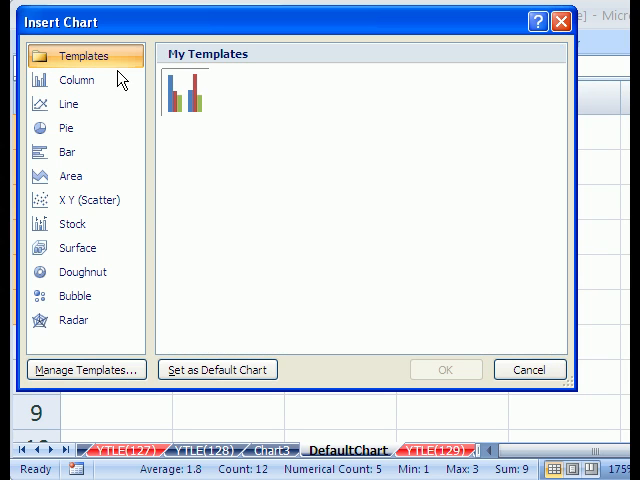
pyautogui.click(185, 93)
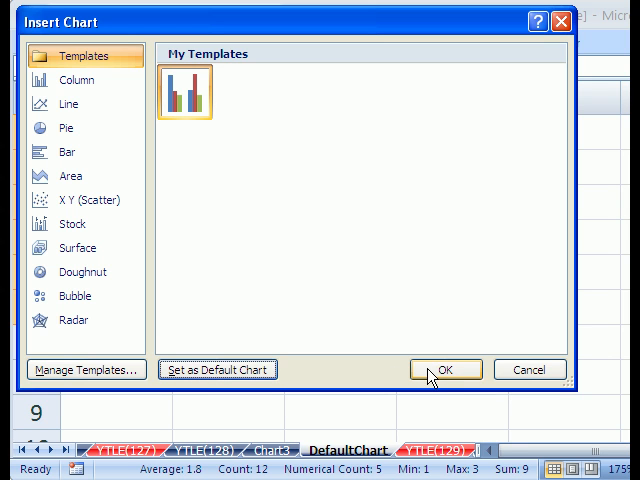
pyautogui.click(460, 369)
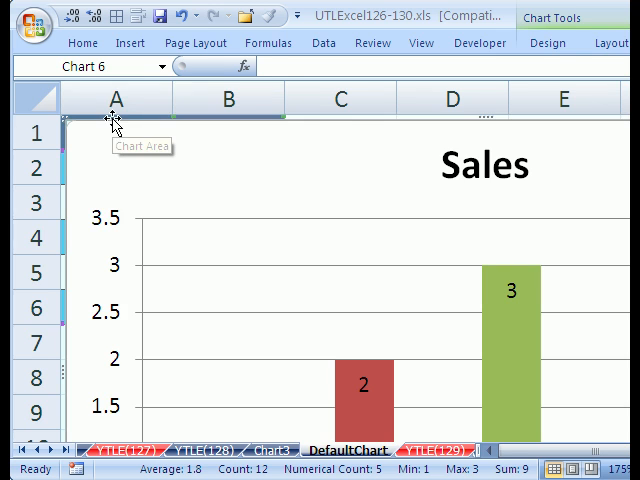